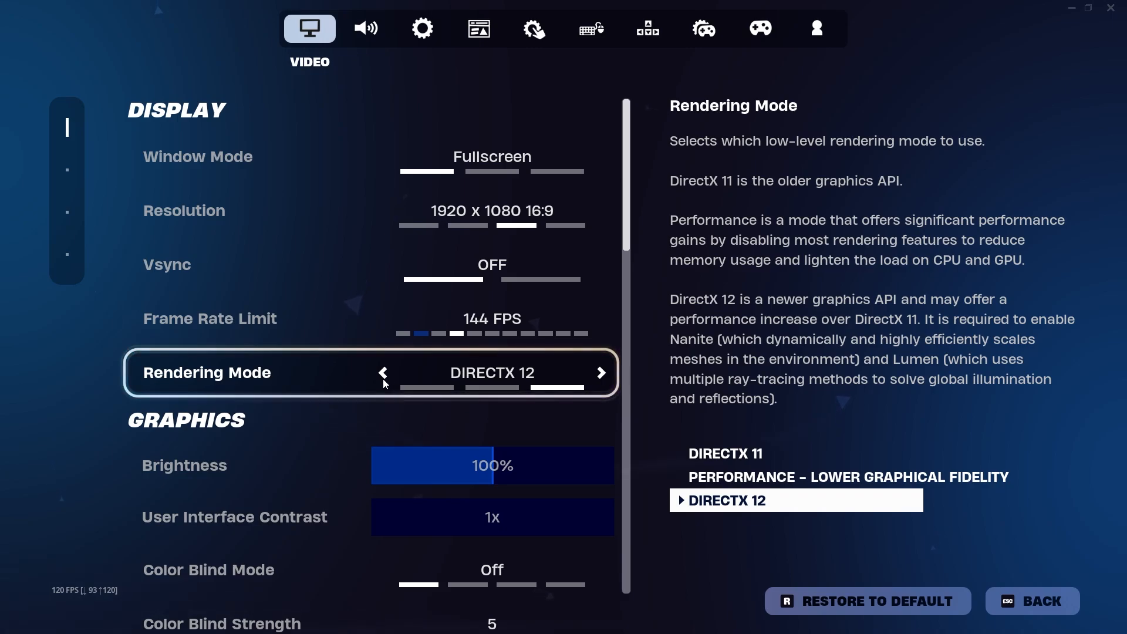
Scroll through Fortnite's video settings toward Vsync, 144 FPS limit and DirectX 12
{"action": "scroll", "scroll_direction": "down", "scroll_amount": 3}
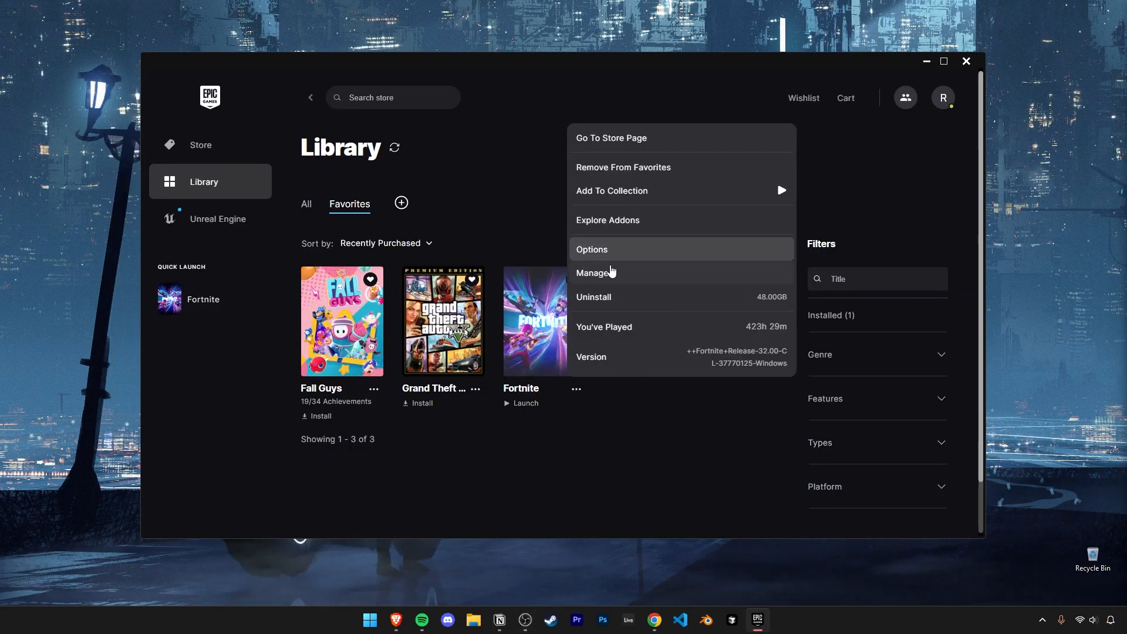
Open Fortnite's install management options in the Epic Games Launcher library
{"action": "left_click", "coordinate": [595, 272]}
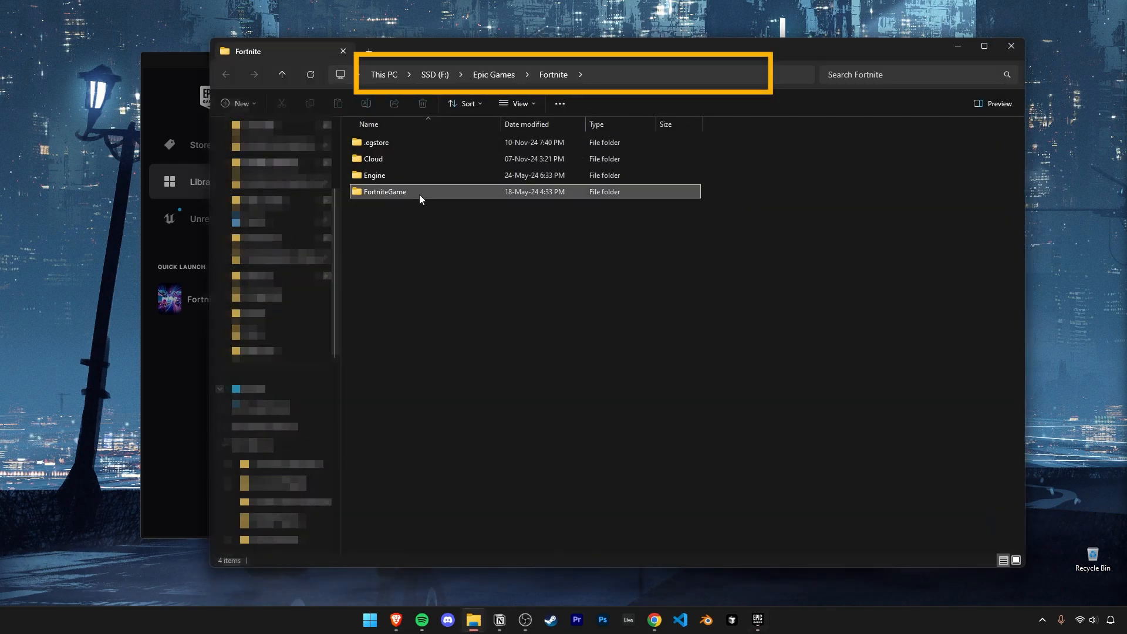
Bring up the Windows Run dialog with Win+R
{"action": "key", "text": "win+r"}
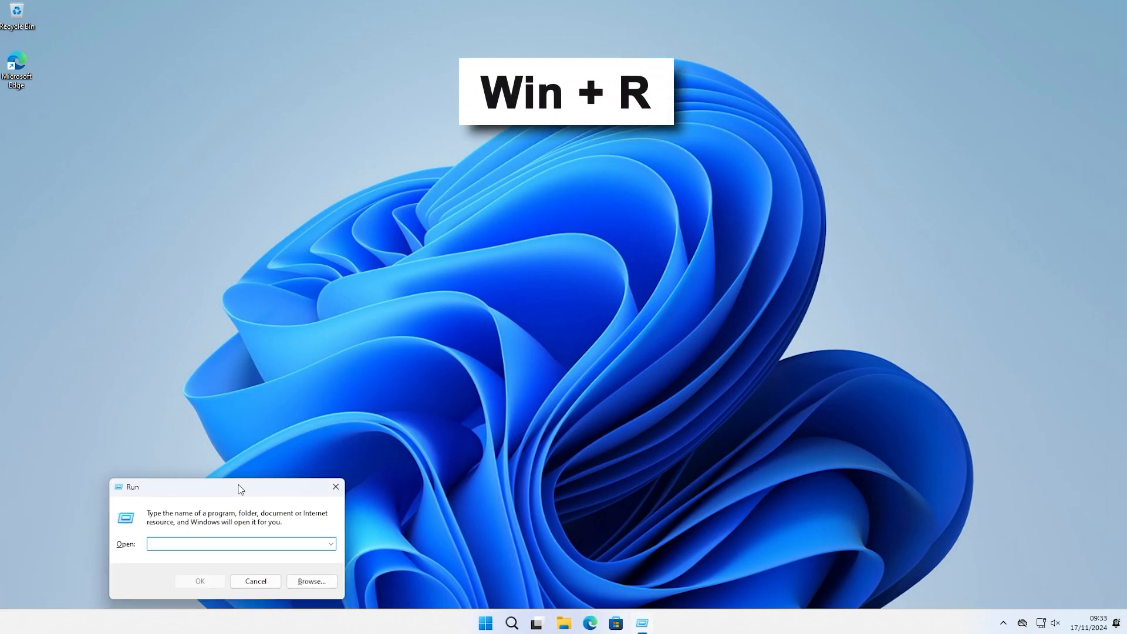
Enter the services command in Run and confirm it
{"action": "type", "text": "ser"}
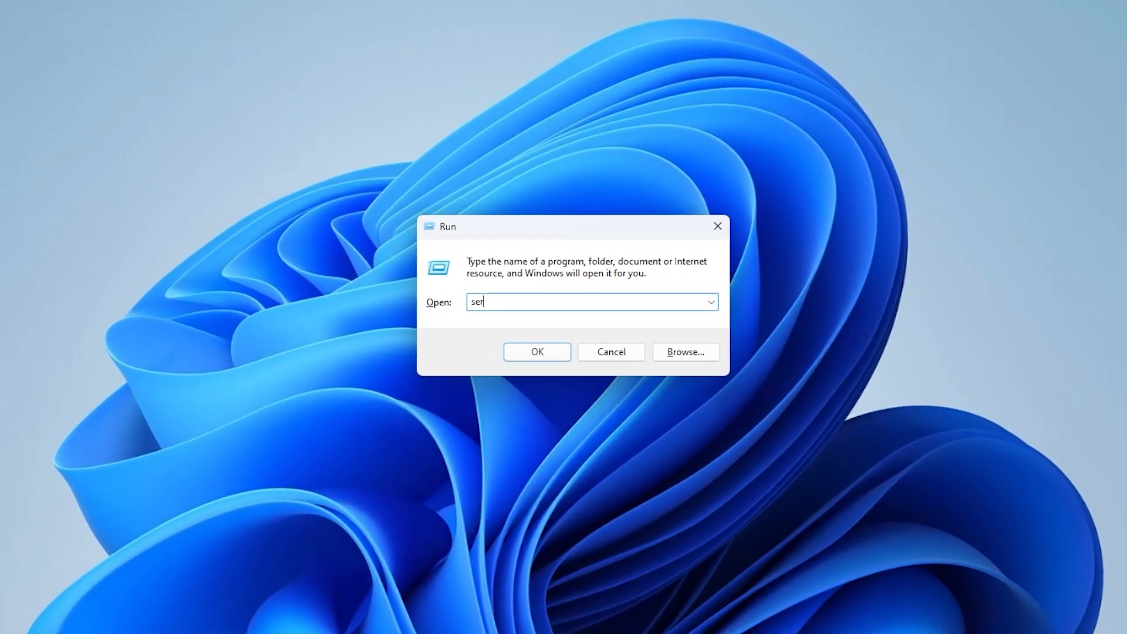
{"action": "left_click", "coordinate": [536, 352]}
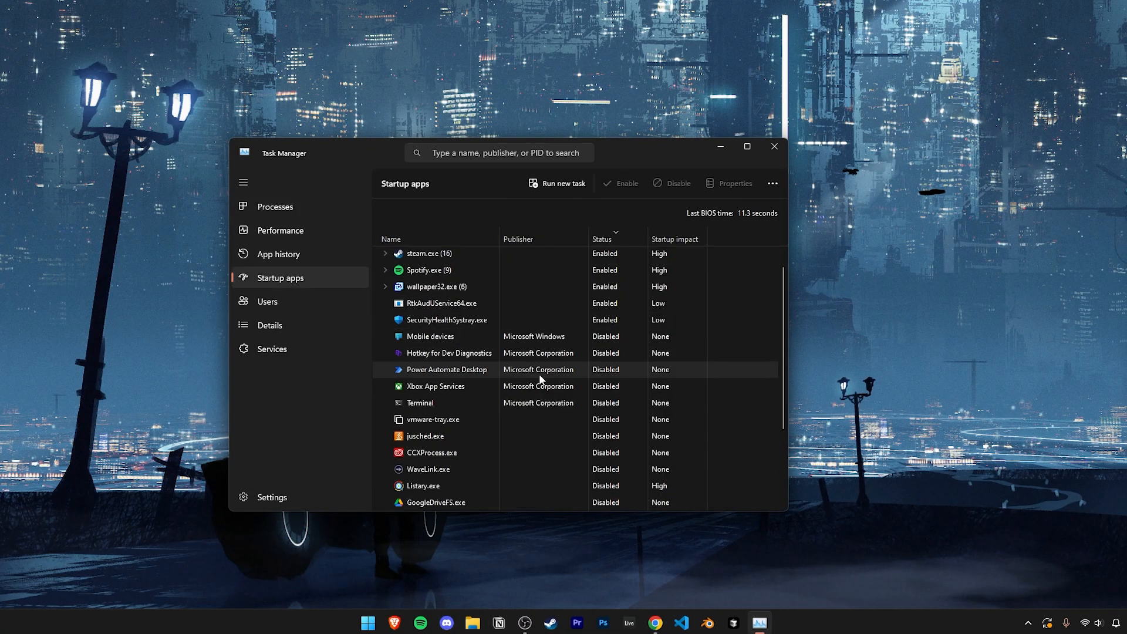
Select Power Automate Desktop in Startup apps to disable it
{"action": "left_click", "coordinate": [486, 620]}
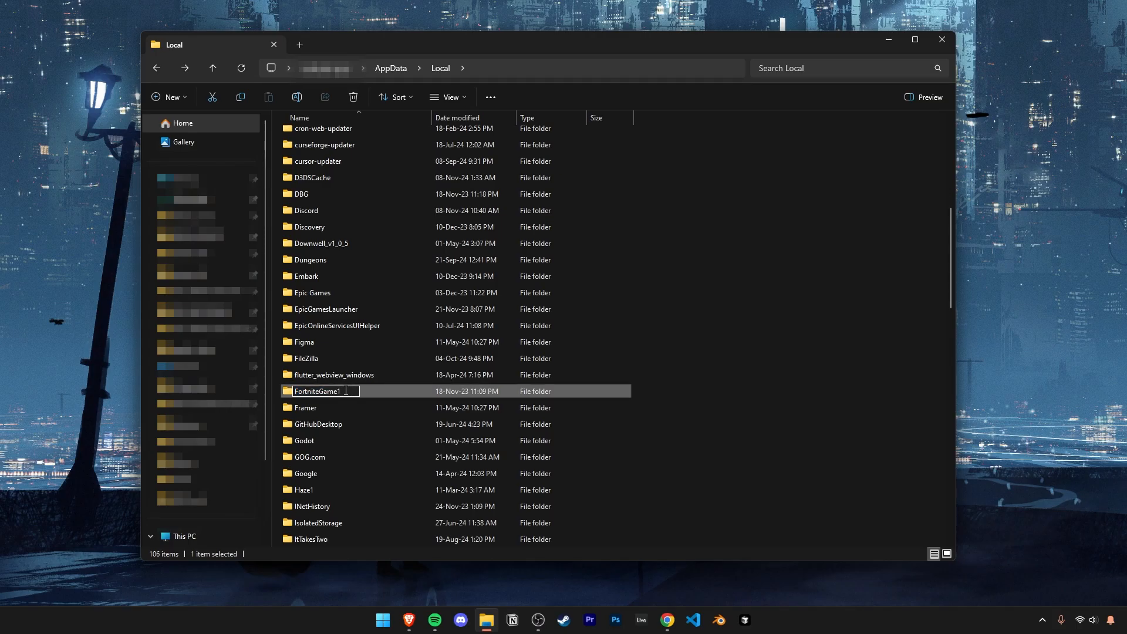
Finish renaming the AppData Local FortniteGame folder to FortniteGame1
{"action": "left_click", "coordinate": [666, 625]}
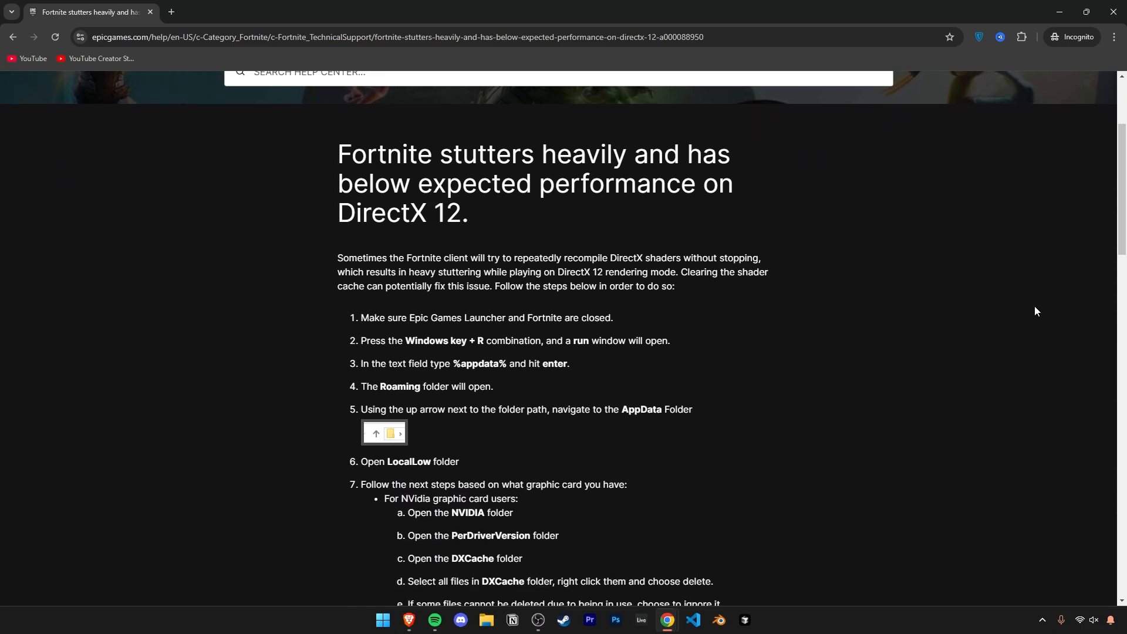
{"action": "scroll", "scroll_direction": "down", "scroll_amount": 3}
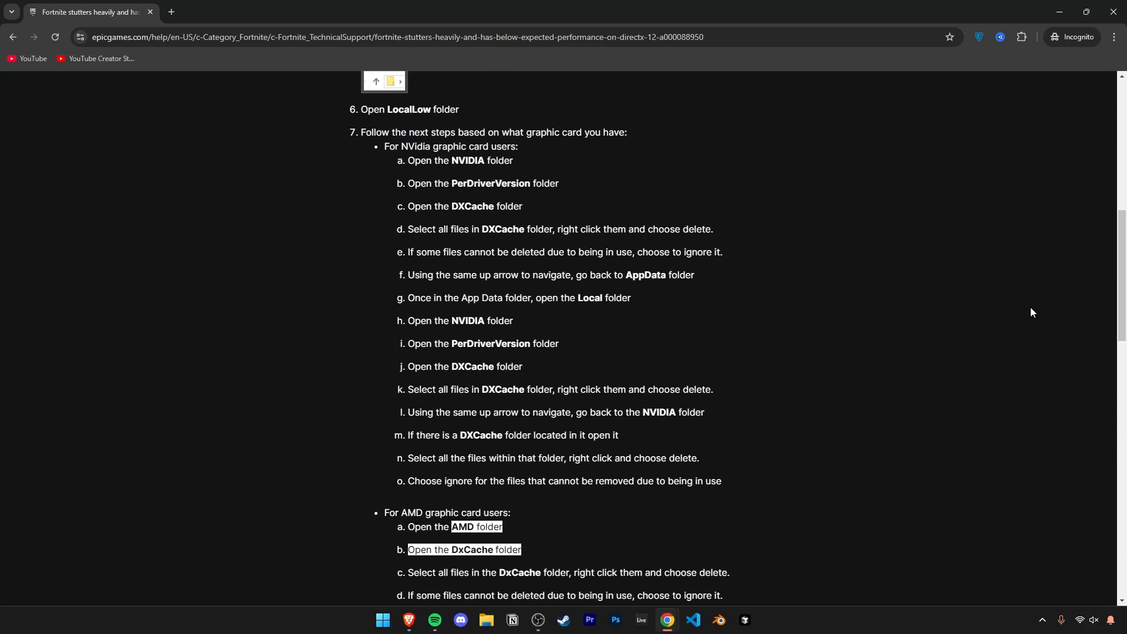
{"action": "left_click", "coordinate": [486, 625]}
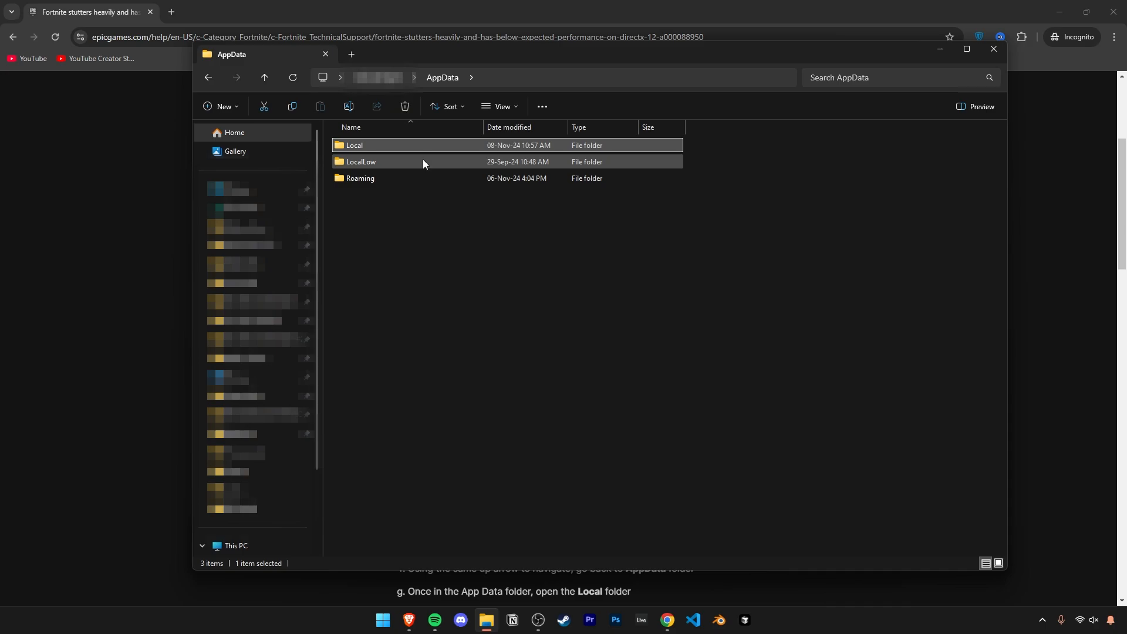
Open the LocalLow folder inside AppData
{"action": "double_click", "coordinate": [361, 162]}
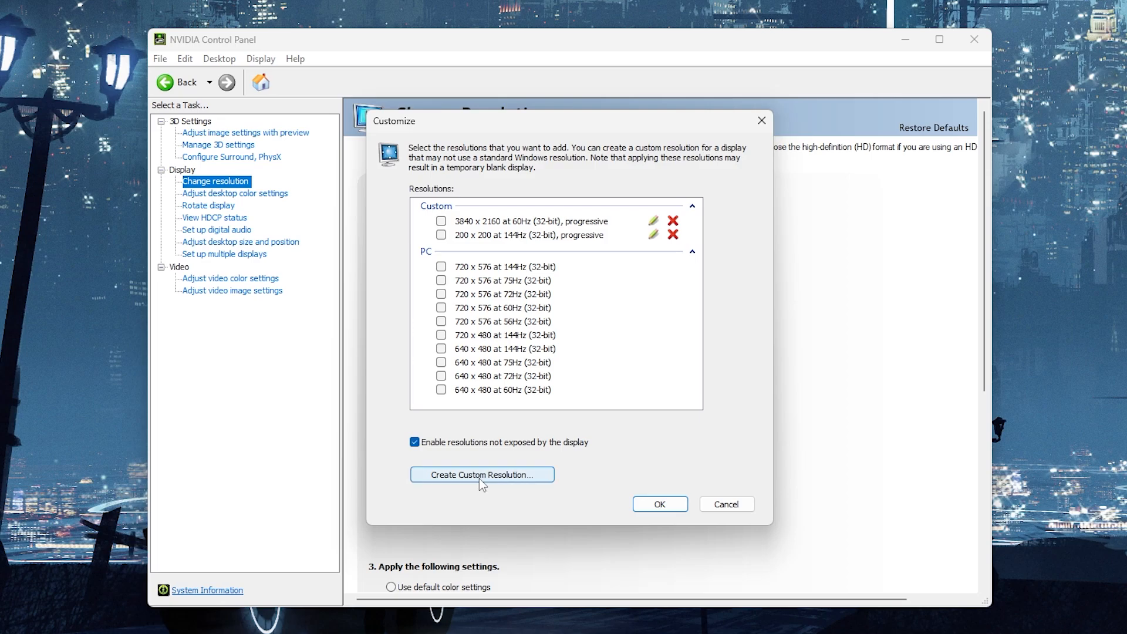
Start a new NVIDIA custom resolution for 1440x1080 at 144 Hz
{"action": "left_click", "coordinate": [481, 474]}
{"action": "type", "text": "1440"}
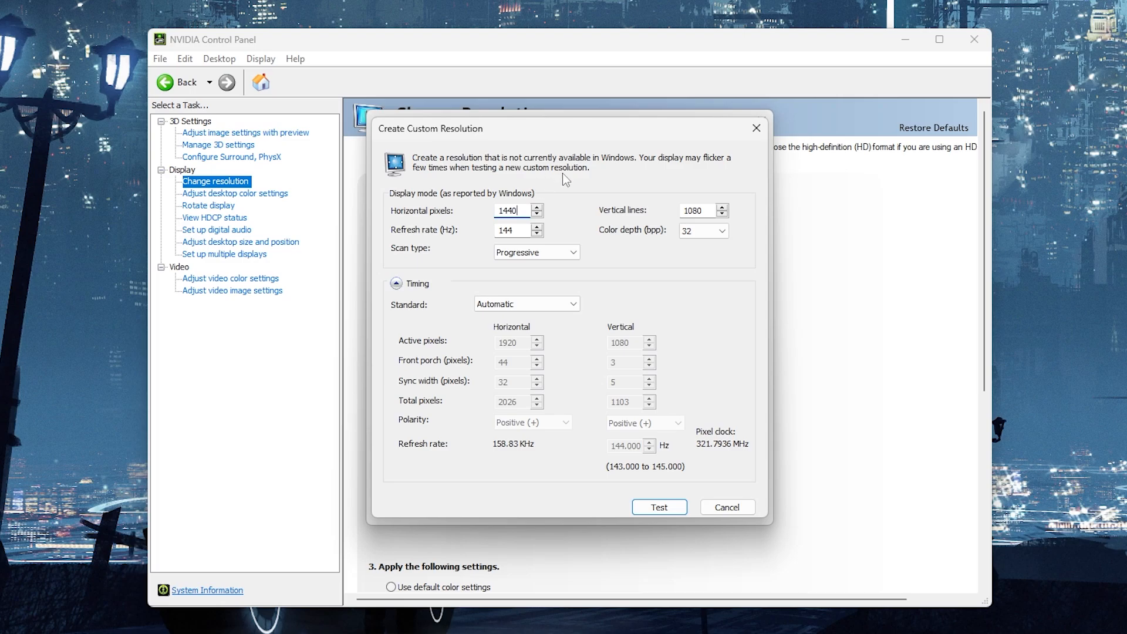
{"action": "mouse_move", "coordinate": [411, 247]}
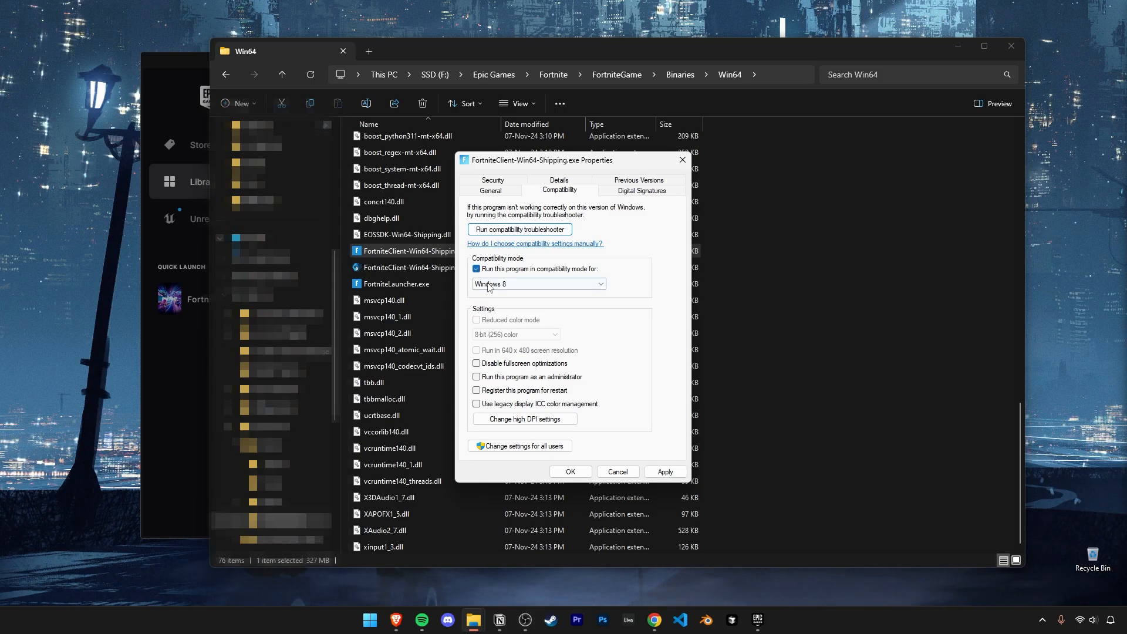
Tick Disable fullscreen optimizations on FortniteClient-Win64-Shipping.exe
{"action": "left_click", "coordinate": [476, 362]}
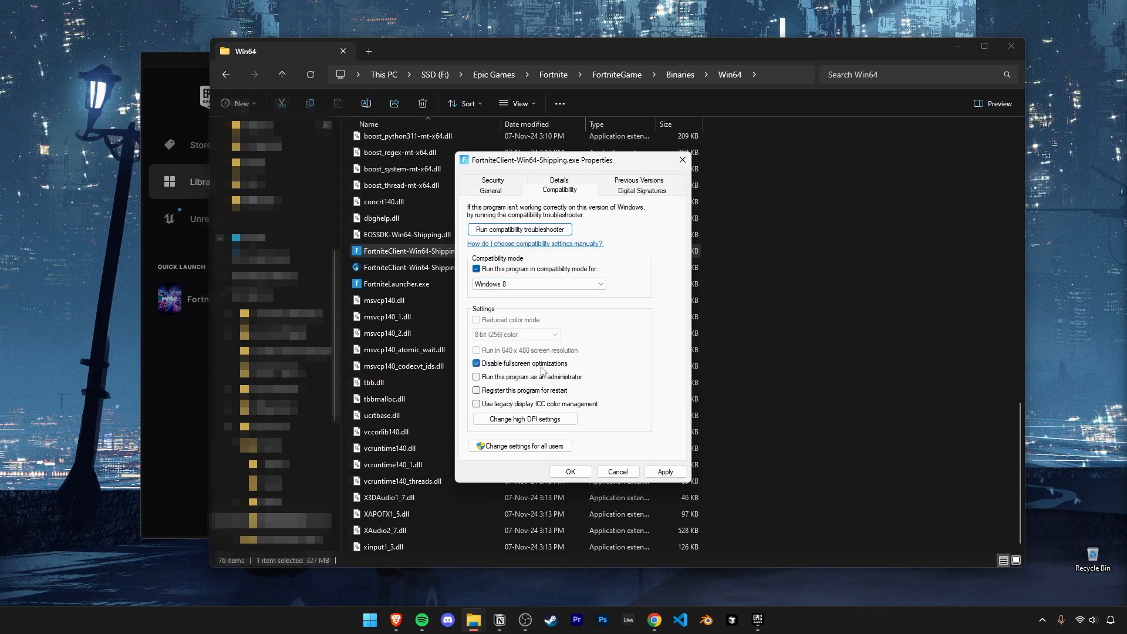